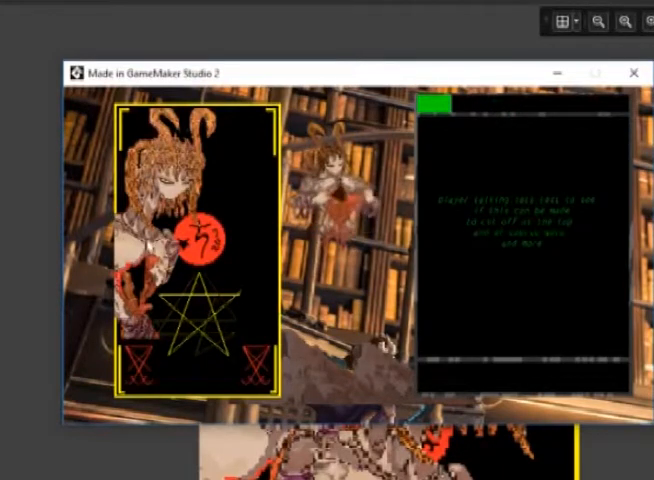
{"action": "mouse_move", "coordinate": [420, 288]}
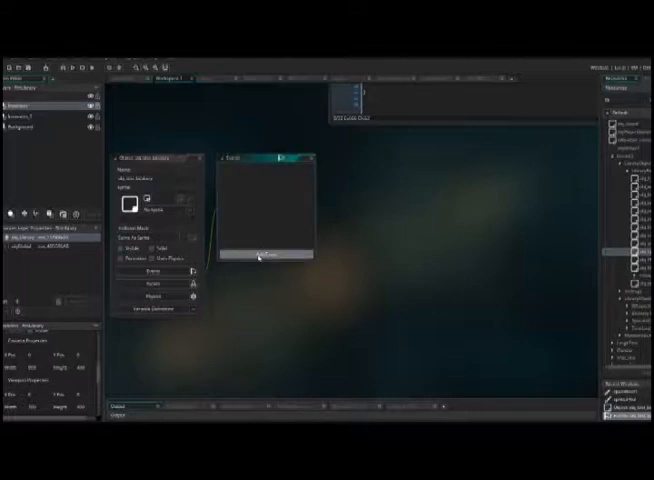
{"action": "left_click", "coordinate": [262, 256]}
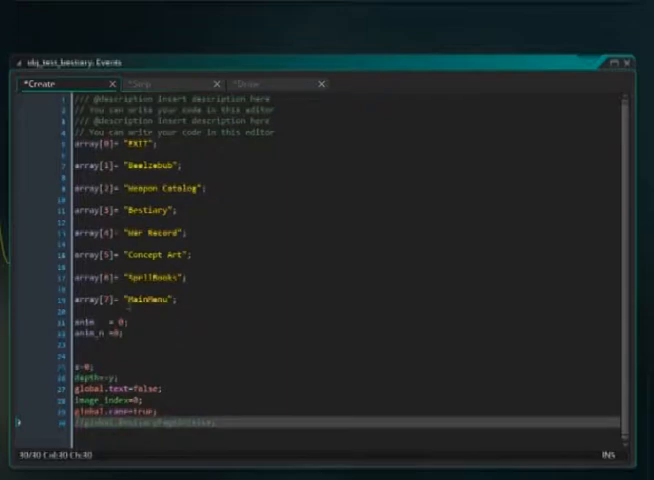
{"action": "left_click", "coordinate": [245, 82]}
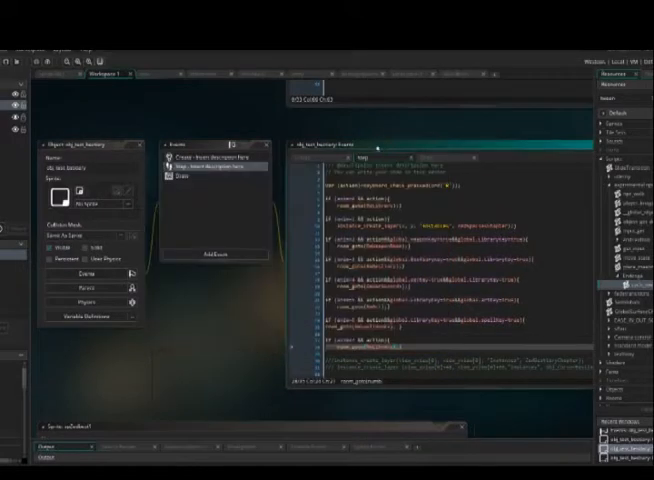
Launch the game to test the bestiary menu's room changes.
{"action": "left_click", "coordinate": [210, 165]}
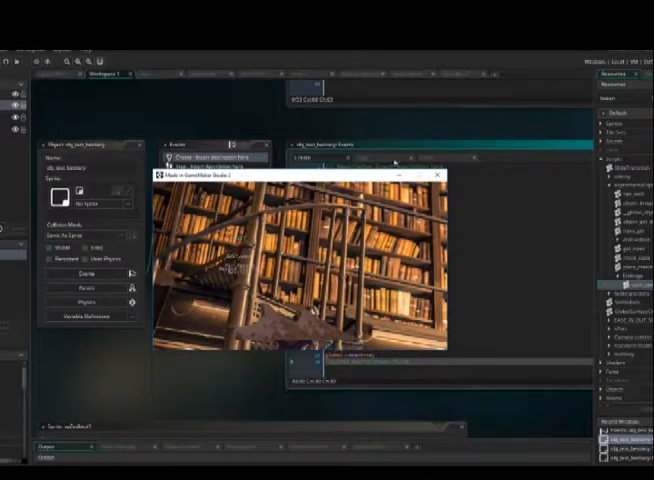
Close the test game, rerun it to view the library room, then close it.
{"action": "left_click", "coordinate": [438, 175]}
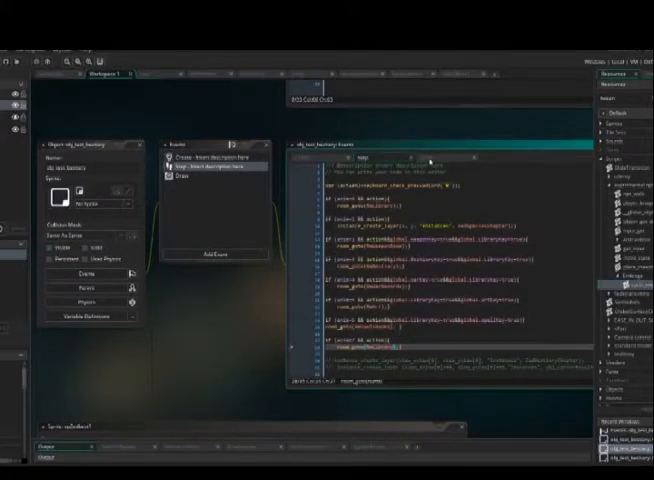
{"action": "left_click", "coordinate": [181, 175]}
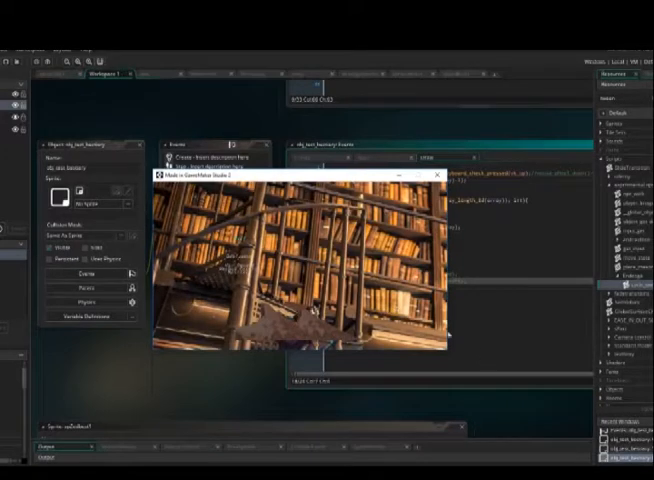
{"action": "left_click", "coordinate": [442, 176]}
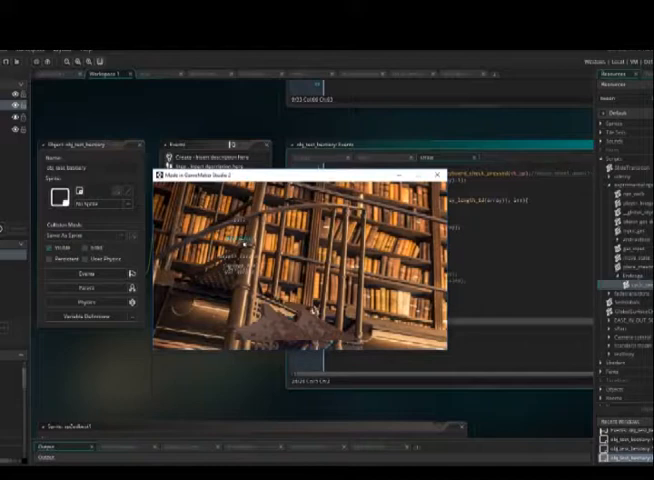
{"action": "left_click", "coordinate": [438, 176]}
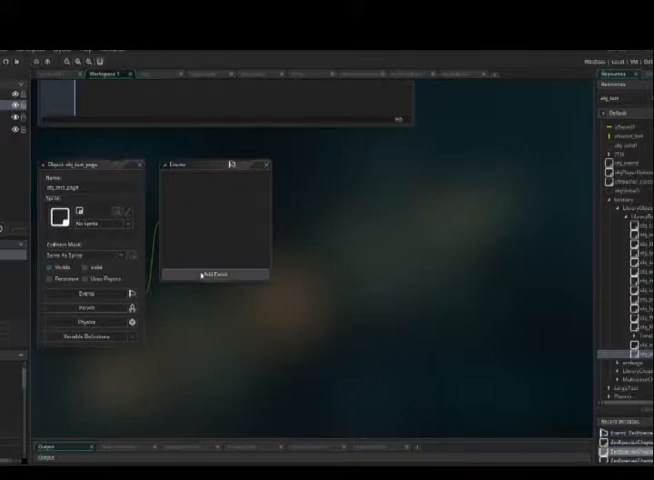
Start adding the first event to obj_test_page.
{"action": "left_click", "coordinate": [211, 277]}
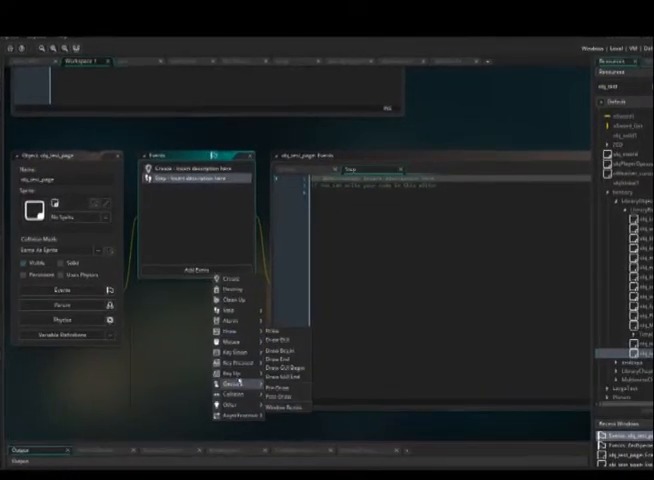
Add a Draw event to obj_test_page.
{"action": "left_click", "coordinate": [269, 355]}
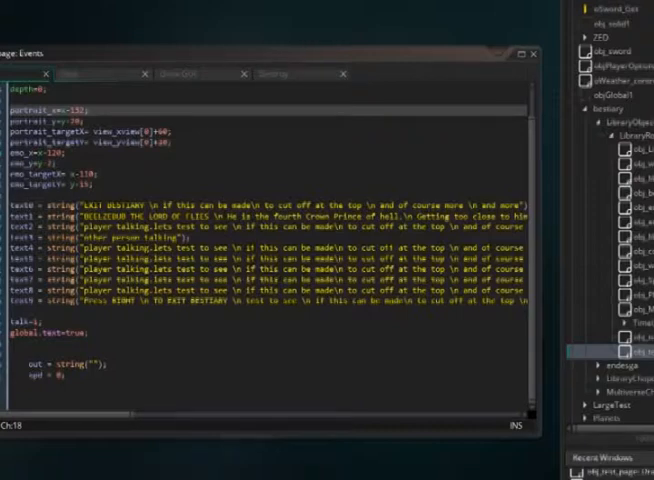
Write Step code for typed-out text, left/right page turning and the RmLibrary exit.
{"action": "left_click", "coordinate": [72, 73]}
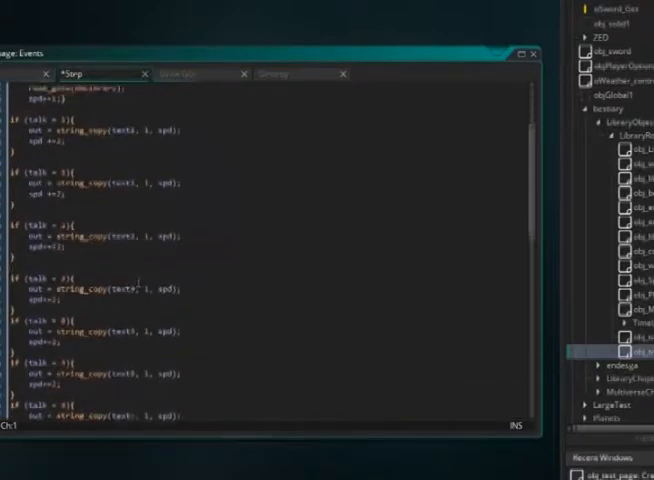
{"action": "scroll", "scroll_direction": "down", "scroll_amount": 3}
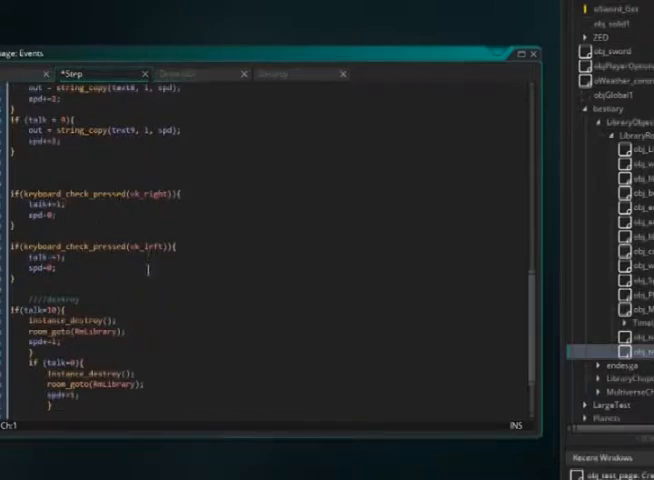
{"action": "scroll", "scroll_direction": "down", "scroll_amount": 3}
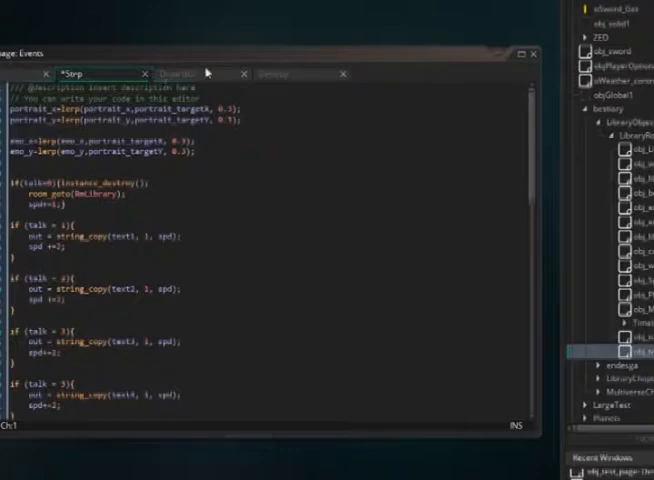
{"action": "left_click", "coordinate": [180, 73]}
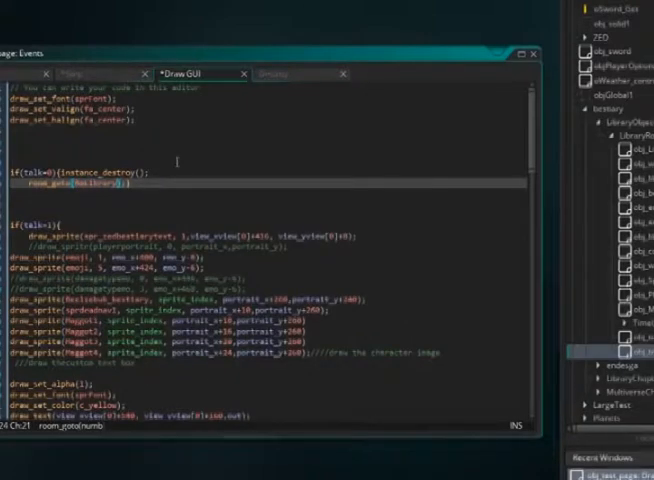
{"action": "scroll", "scroll_direction": "down", "scroll_amount": 3}
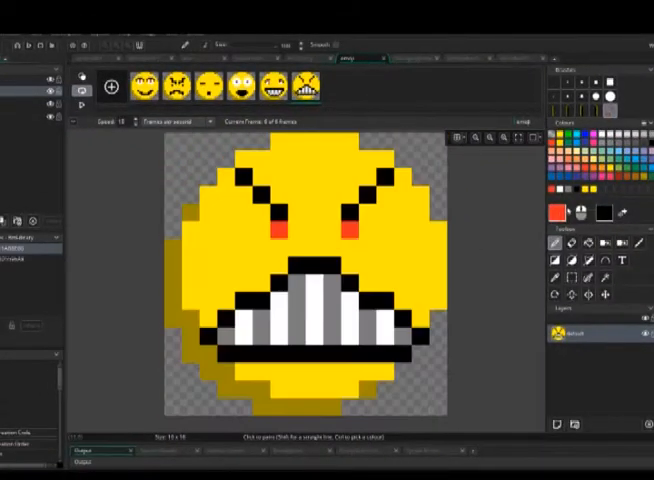
View the angry face frame of the emoji sprite.
{"action": "left_click", "coordinate": [418, 177]}
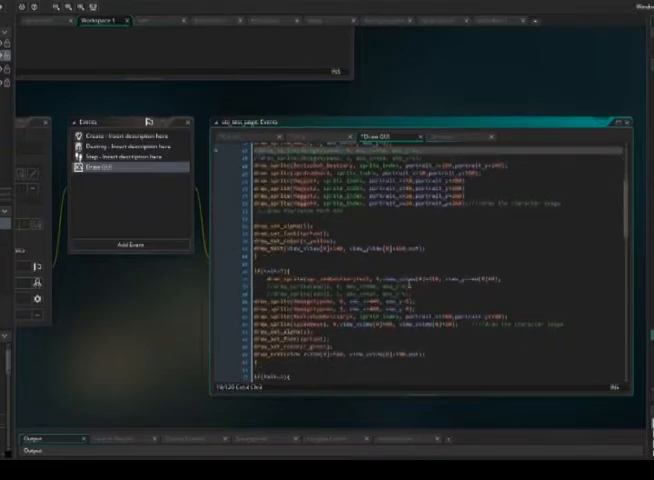
{"action": "scroll", "scroll_direction": "down", "scroll_amount": 3}
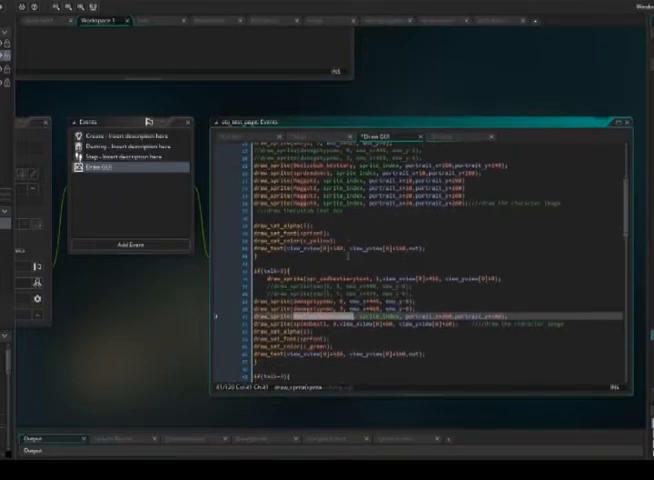
{"action": "scroll", "scroll_direction": "down", "scroll_amount": 3}
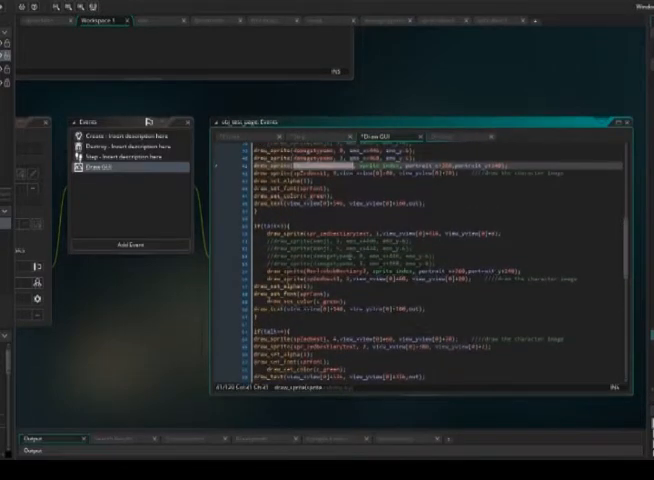
{"action": "scroll", "scroll_direction": "down", "scroll_amount": 3}
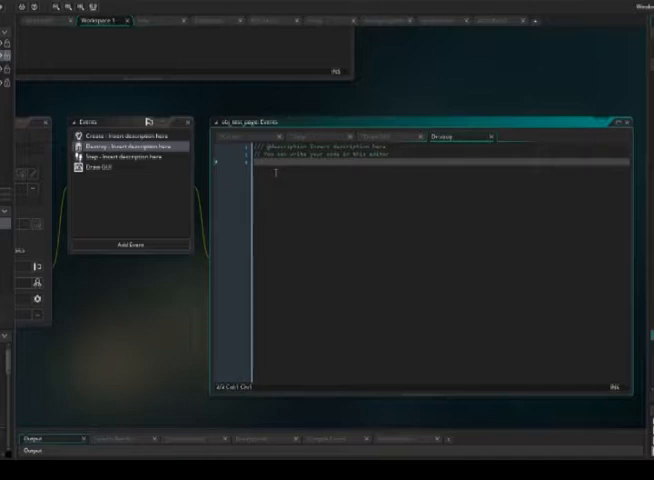
Enter room_ in the Destroy event code to begin a room change.
{"action": "type", "text": "room_goto(rm_library);"}
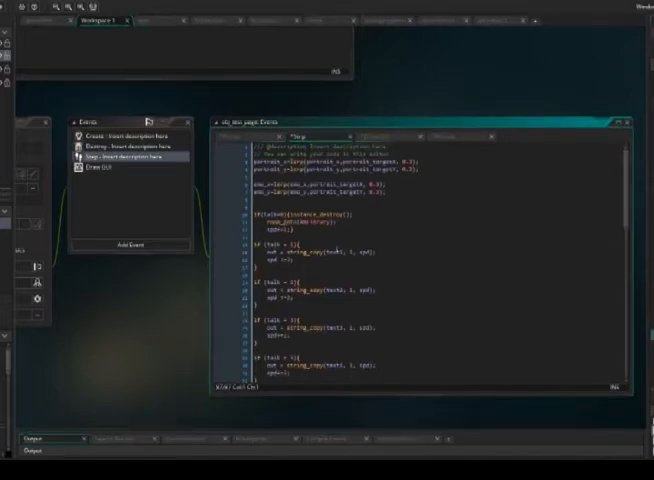
Focus the Step event code that gradually reveals each page's text.
{"action": "left_click", "coordinate": [113, 166]}
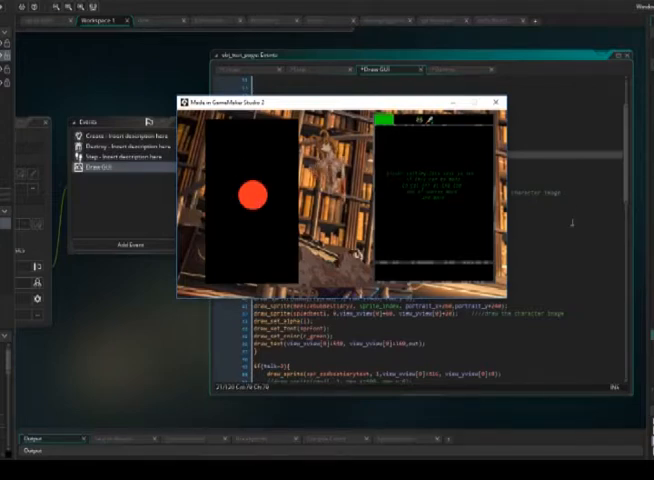
Close the test game and scroll down through the Draw GUI code.
{"action": "left_click", "coordinate": [500, 103]}
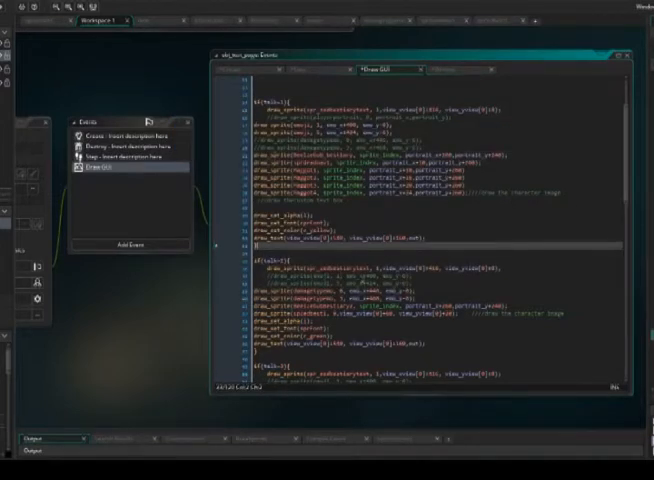
{"action": "scroll", "scroll_direction": "down", "scroll_amount": 3}
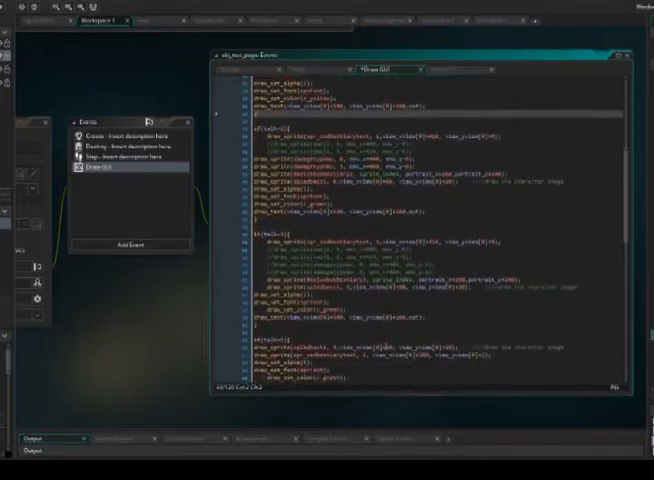
{"action": "scroll", "scroll_direction": "down", "scroll_amount": 3}
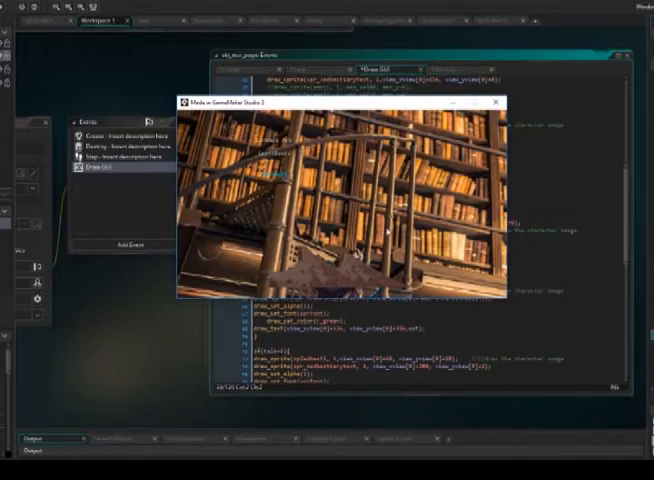
{"action": "mouse_move", "coordinate": [387, 230]}
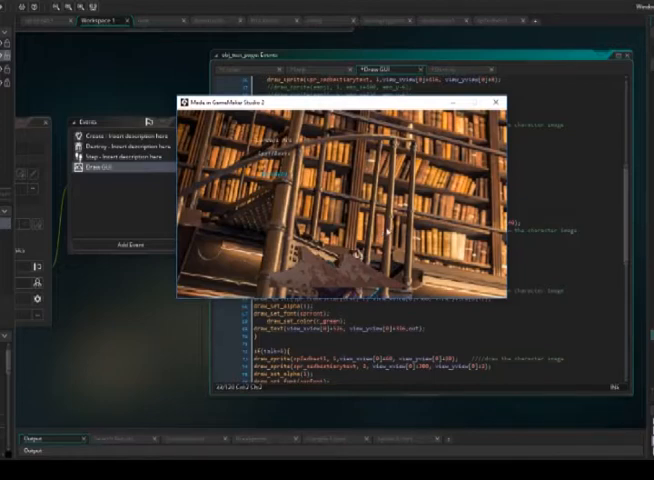